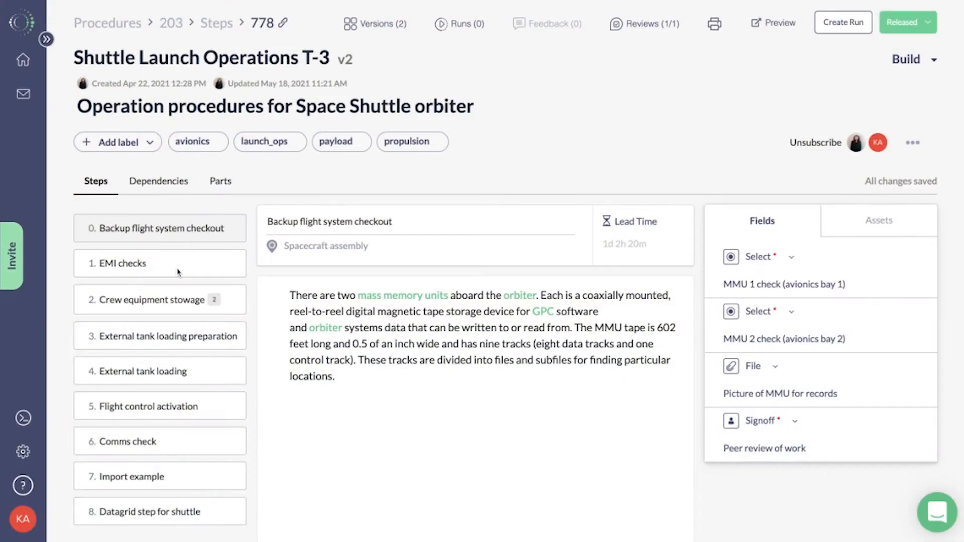
# Browse the External tank loading preparation and Backup flight system checkout steps and their attached files
pyautogui.click(160, 299)
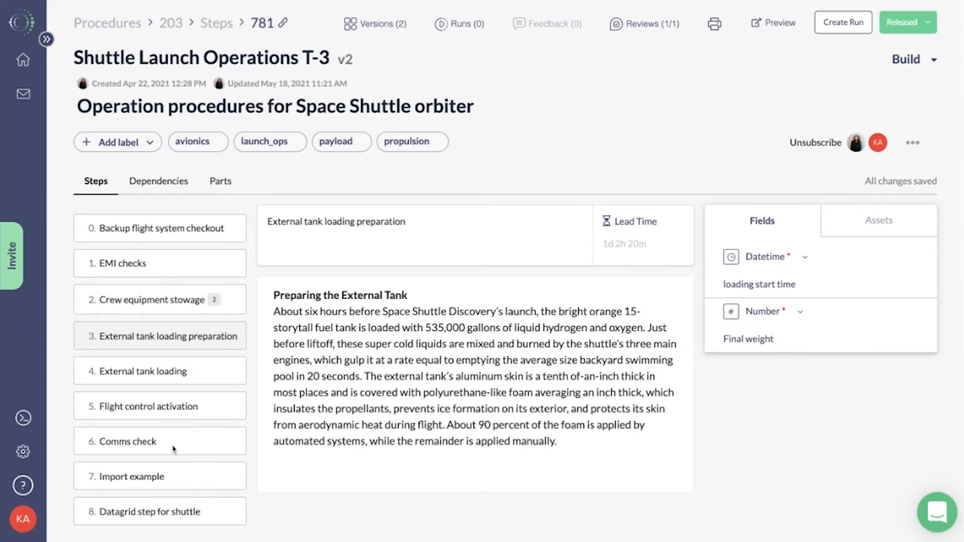
pyautogui.click(159, 228)
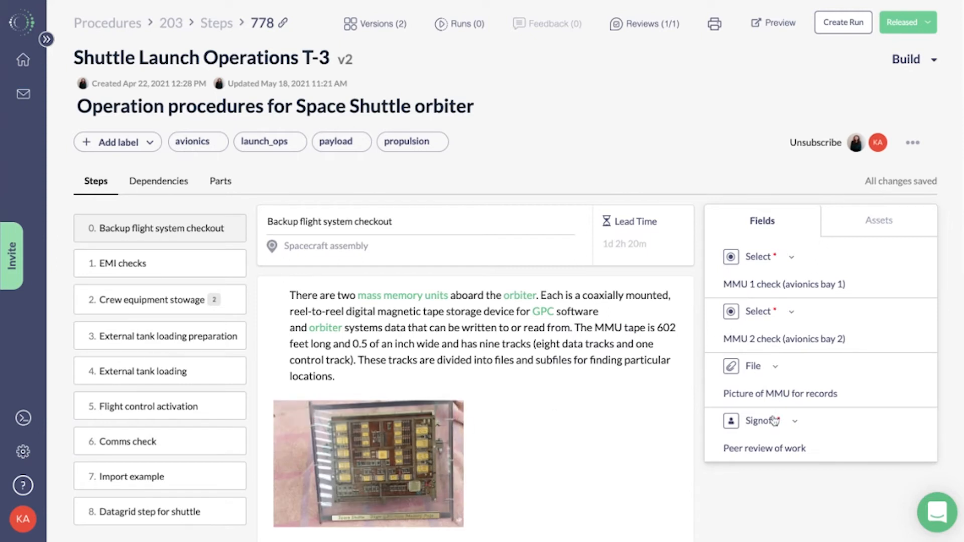
pyautogui.click(878, 220)
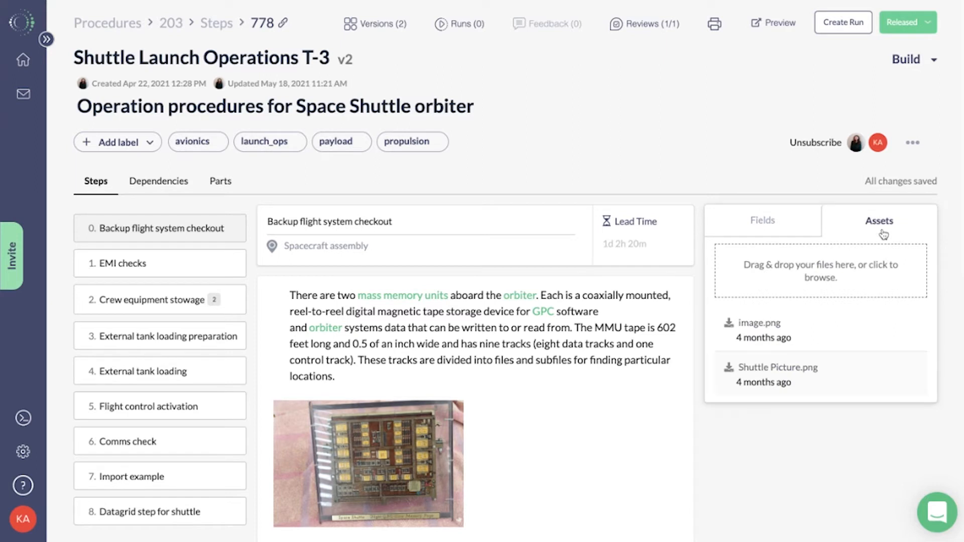
# View the T-3 procedure's step dependency diagram and its associated parts list
pyautogui.click(158, 180)
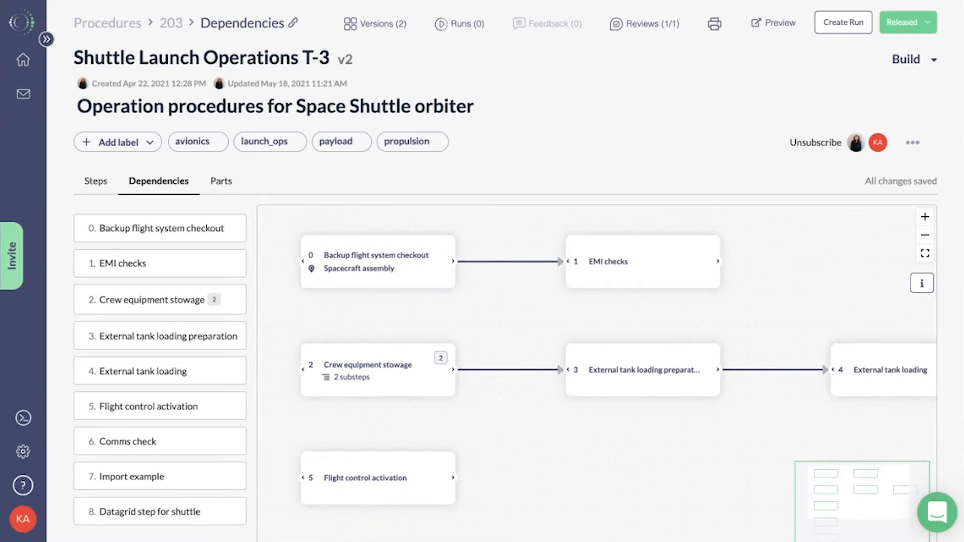
pyautogui.click(220, 181)
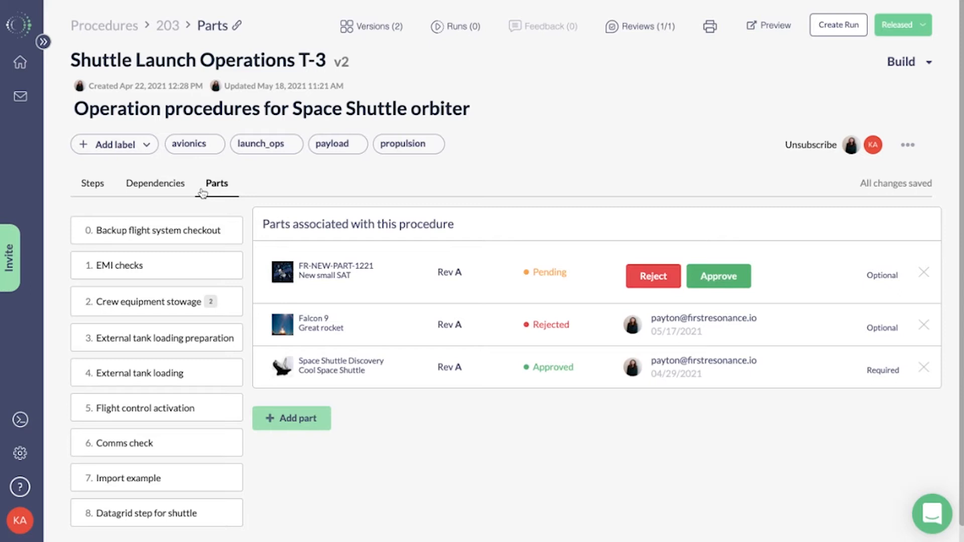
pyautogui.moveTo(425, 332)
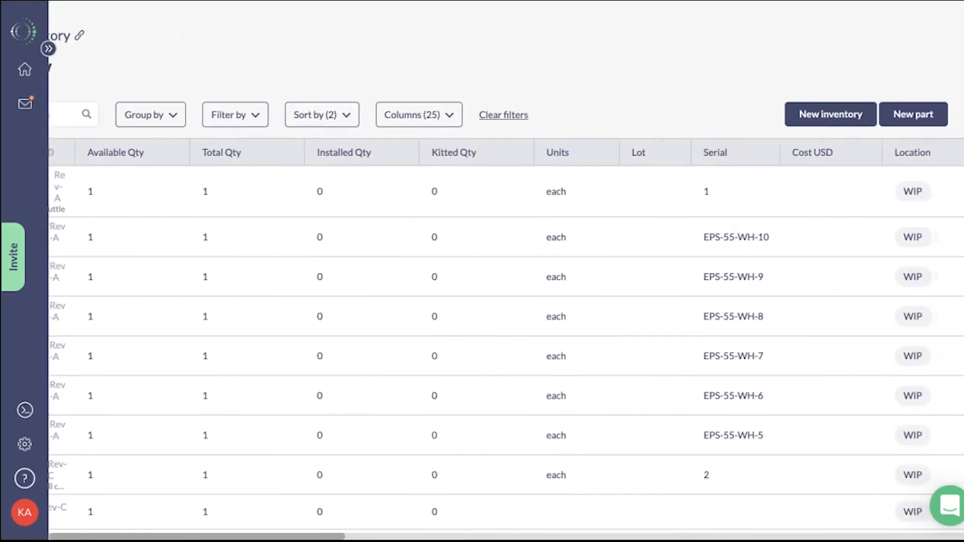
# Scroll the inventory table right to show the Appears on, Status, Updated by and Comments columns
pyautogui.hscroll(3)
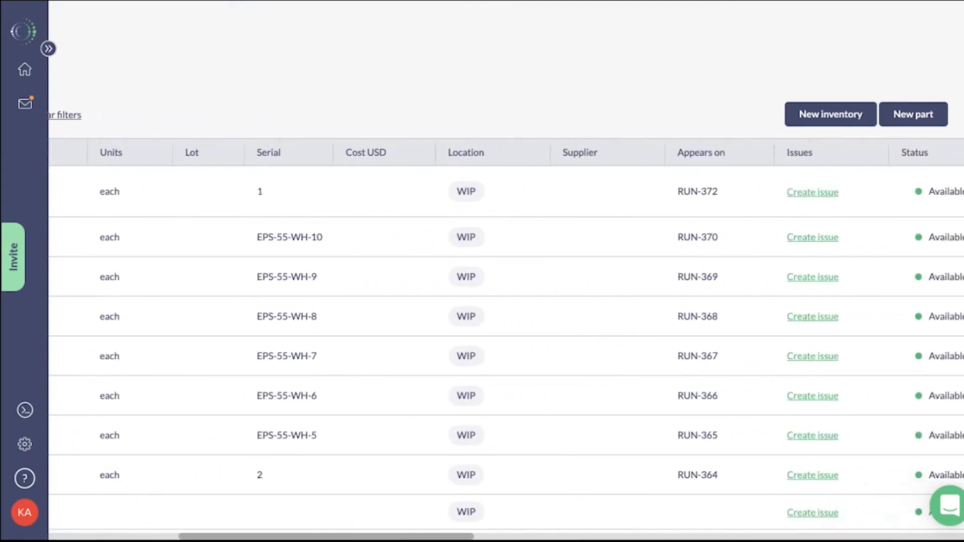
pyautogui.hscroll(3)
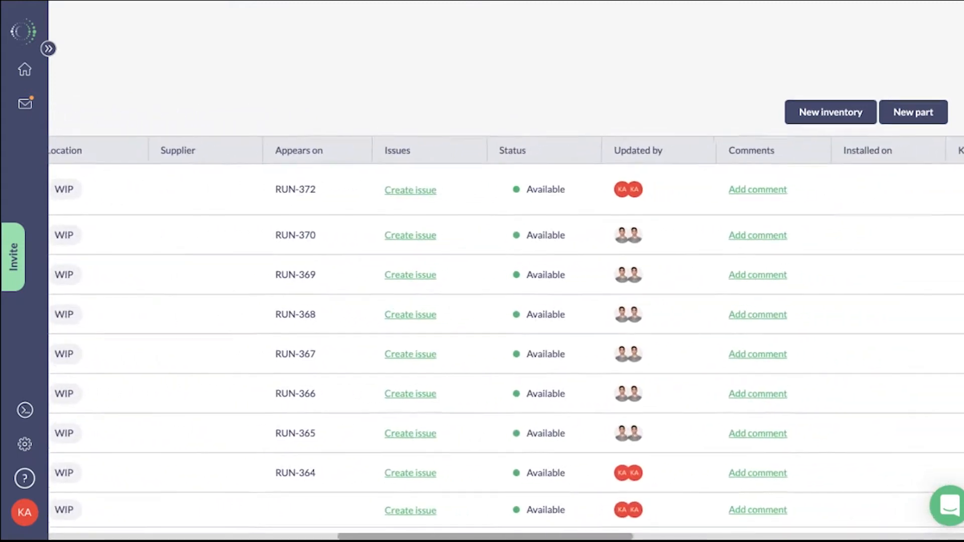
pyautogui.hscroll(3)
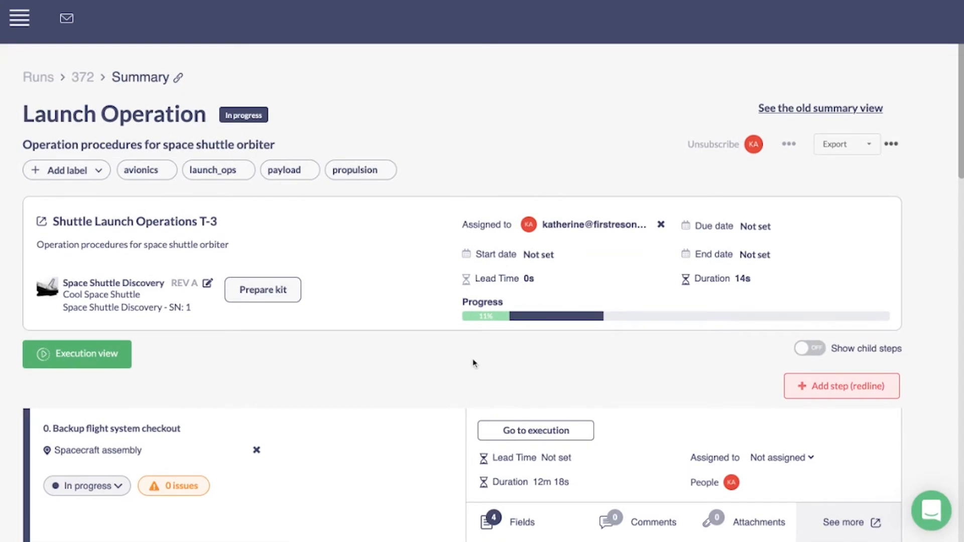
# Open run 372's Execution view for the Crew equipment stowage step, then return to Summary
pyautogui.click(76, 353)
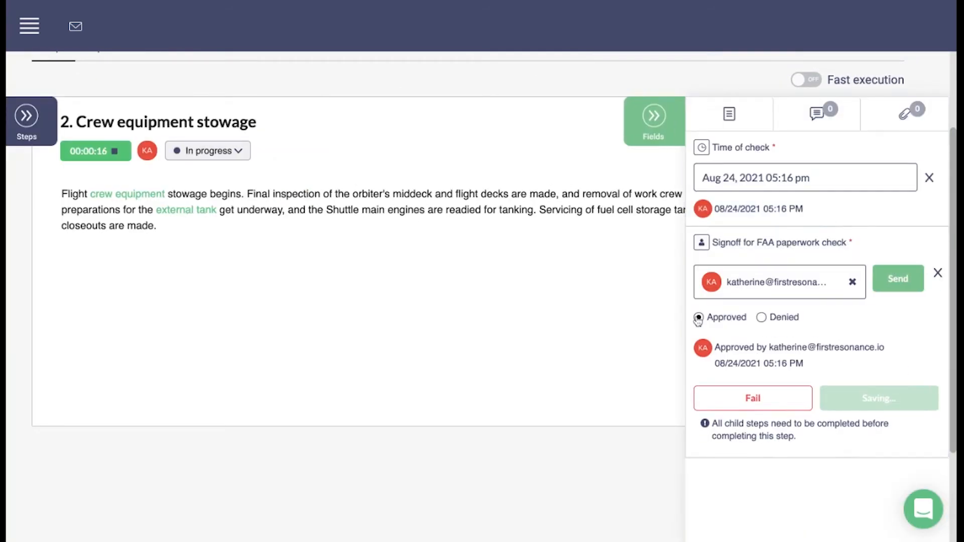
pyautogui.click(26, 121)
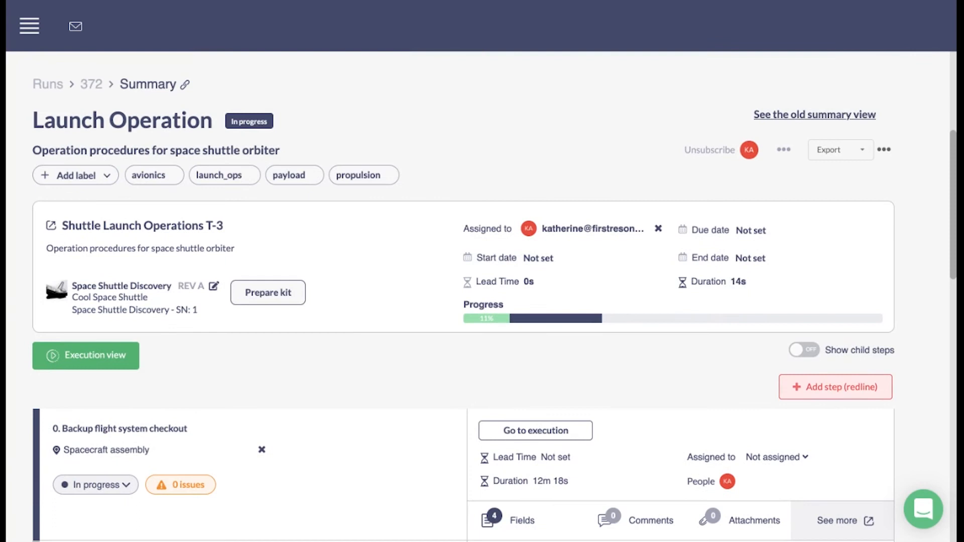
pyautogui.moveTo(682, 516)
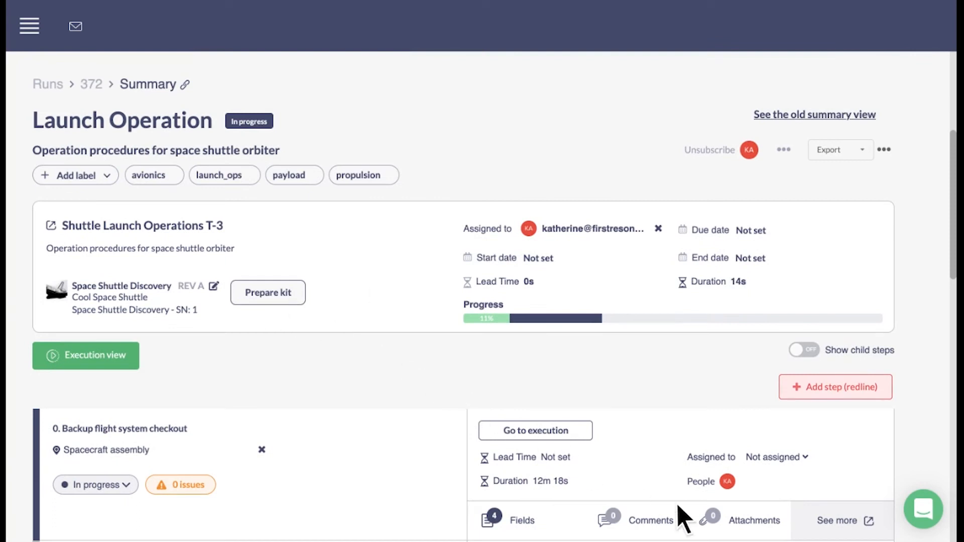
pyautogui.moveTo(876, 408)
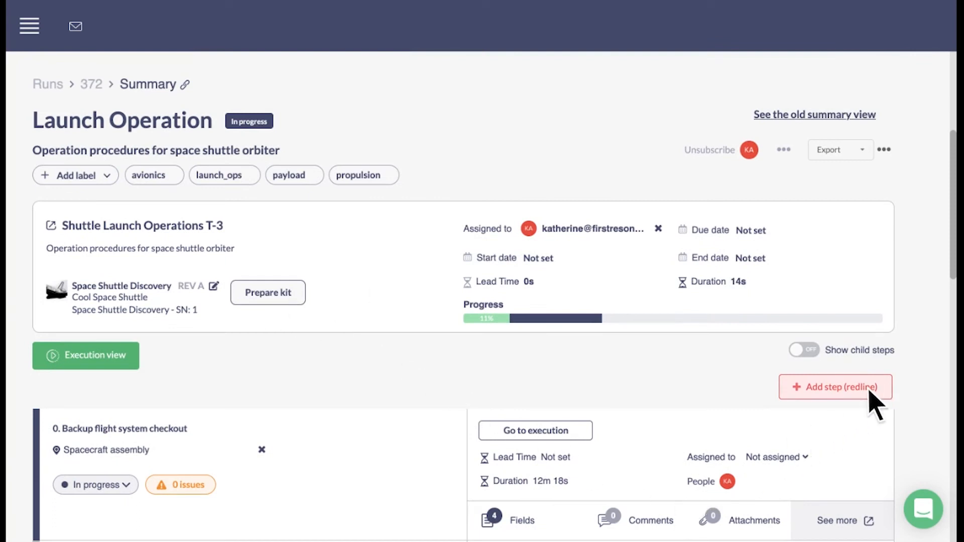